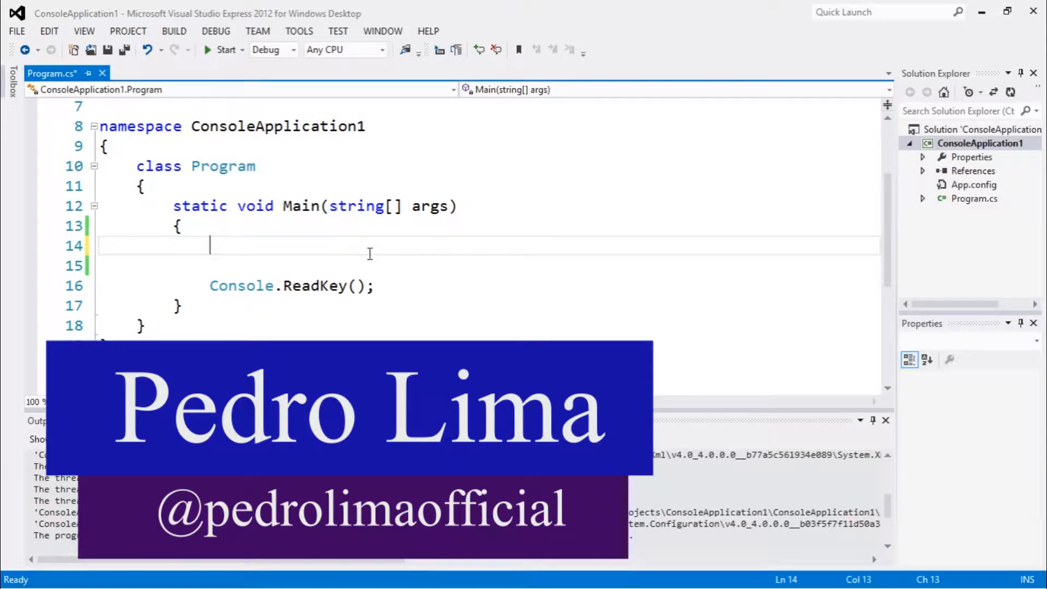
# - Declare StreamReader reader = new StreamReader("file5.txt") at the start of Main
pyautogui.write('StreamReader r')
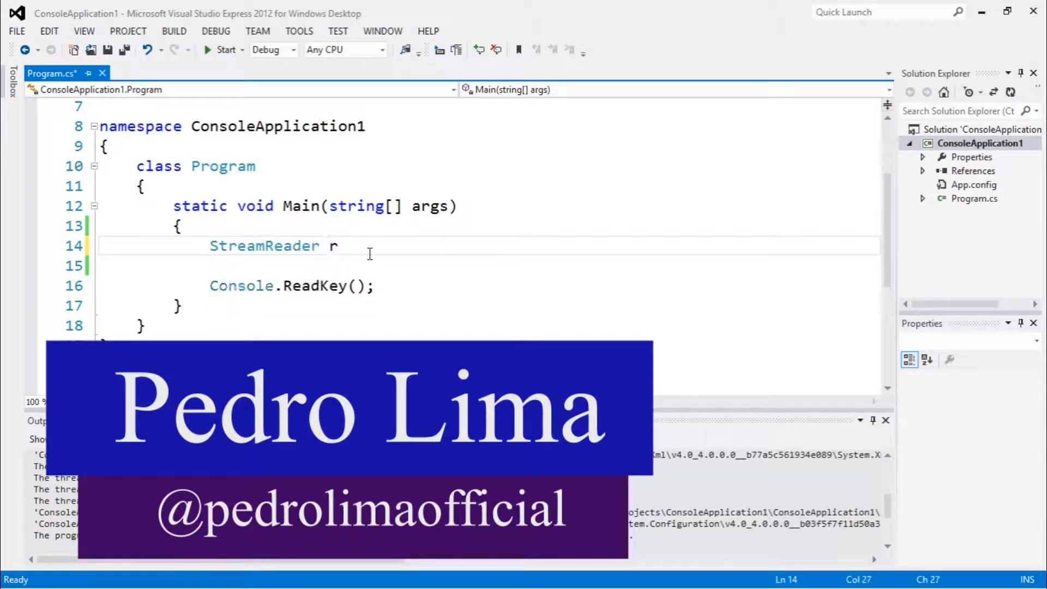
pyautogui.write('eader =')
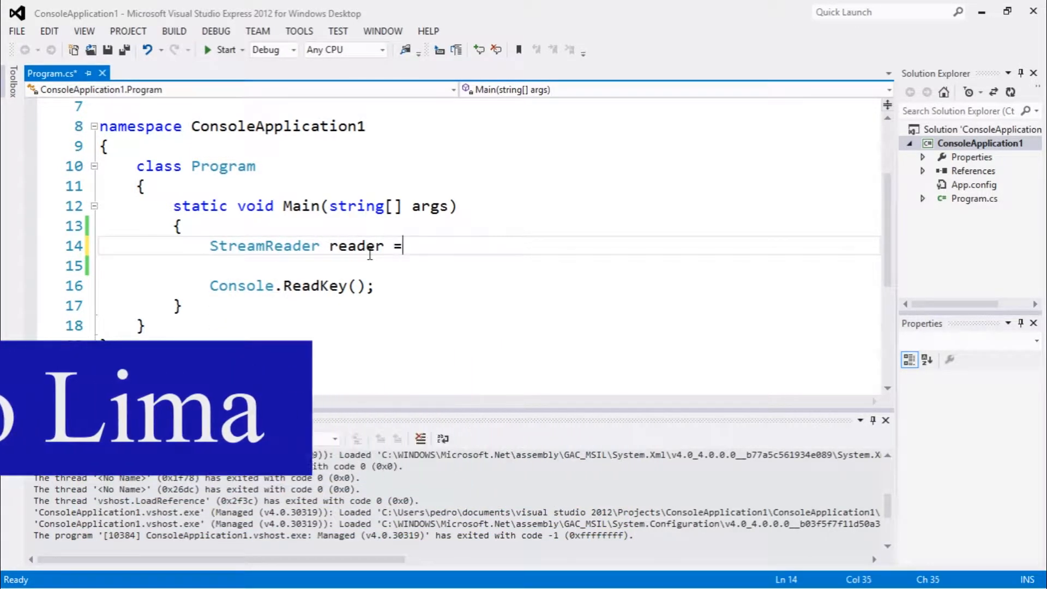
pyautogui.write('new StreamReader("')
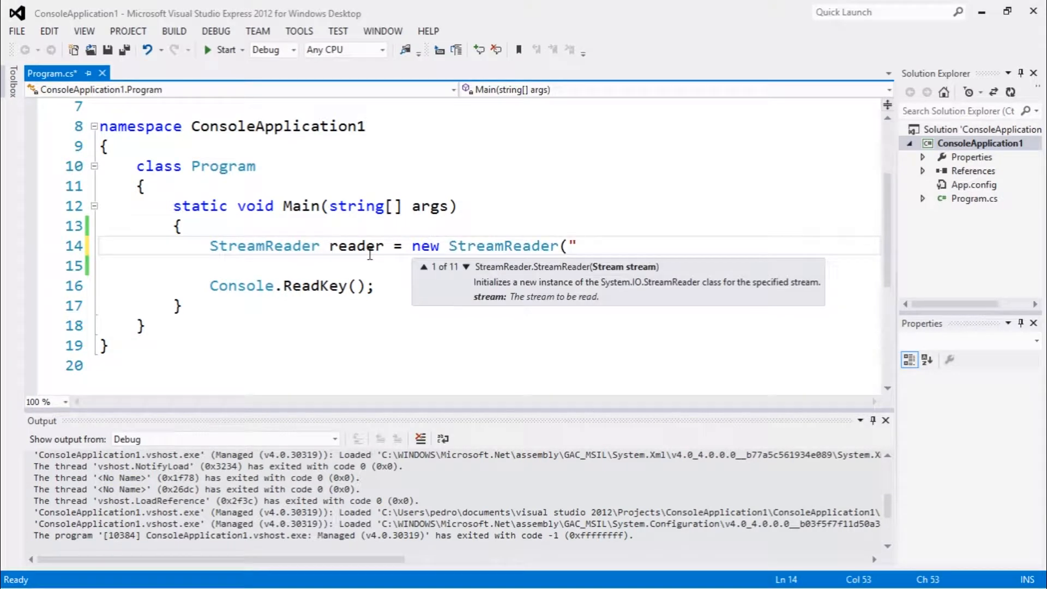
pyautogui.write('file5.txt");')
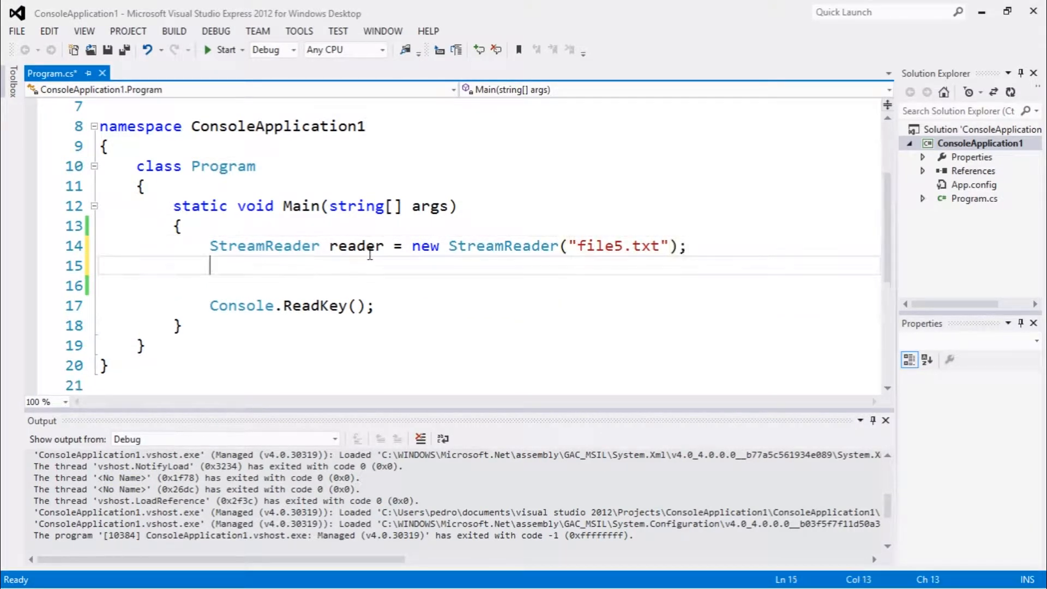
# - Insert an empty line after the reader declaration and place the cursor on it
pyautogui.press('enter')
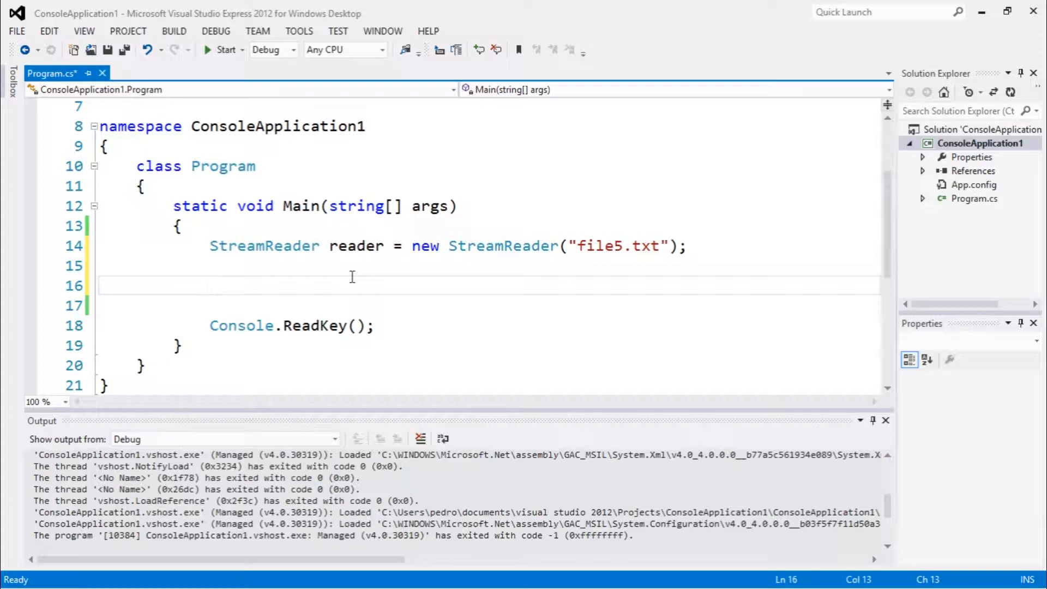
pyautogui.click(210, 285)
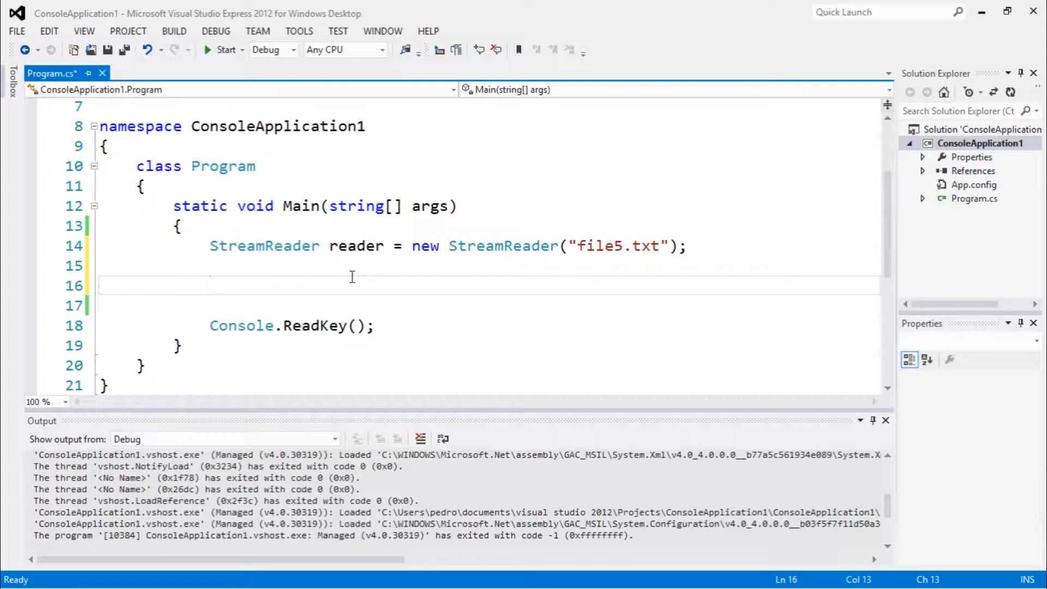
pyautogui.click(211, 284)
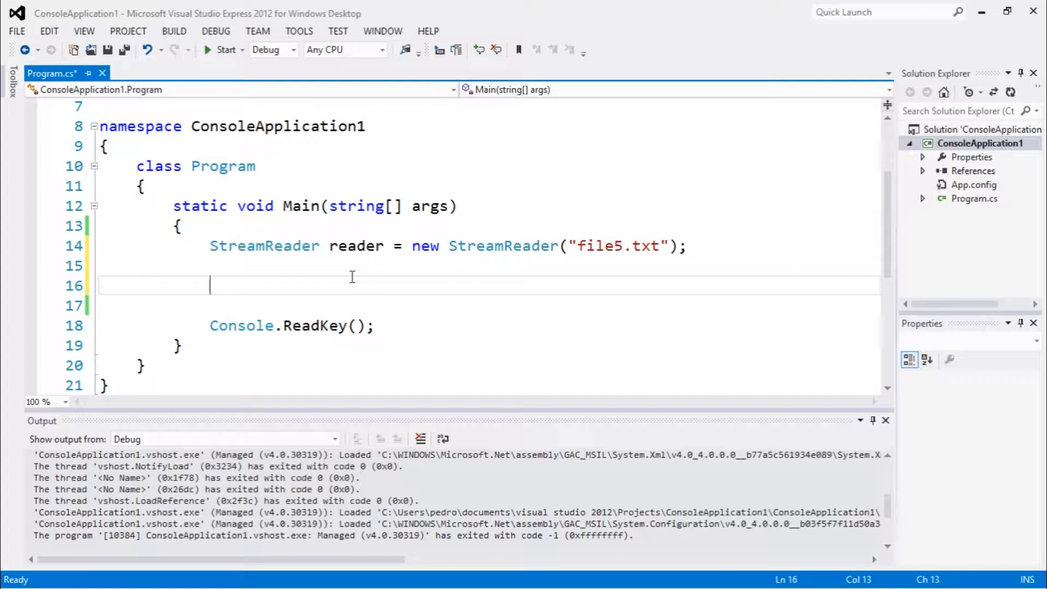
# - Declare string line; and begin the loop with while((
pyautogui.write('sr')
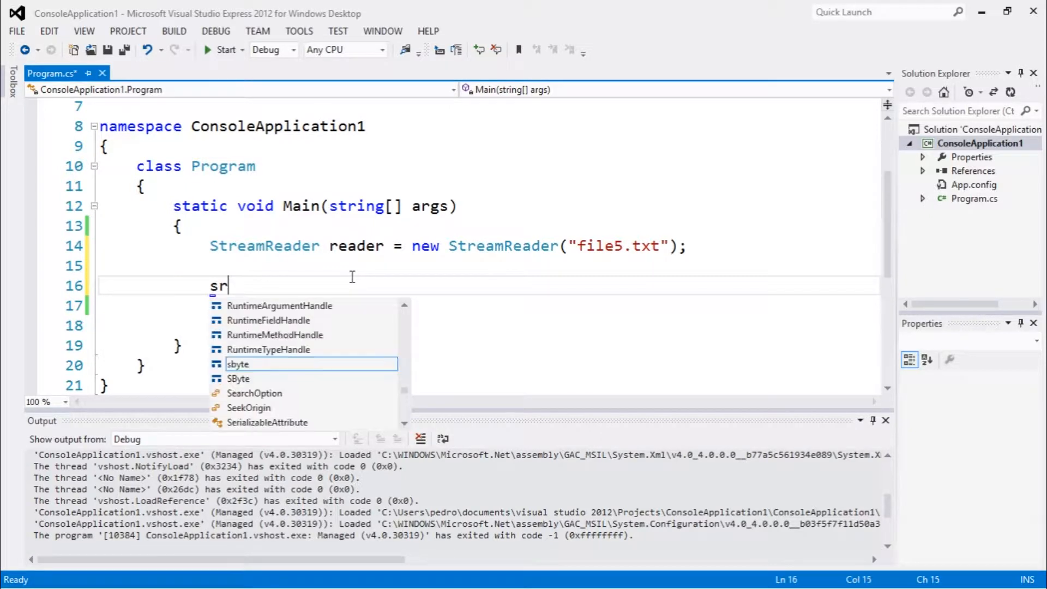
pyautogui.write('string line;')
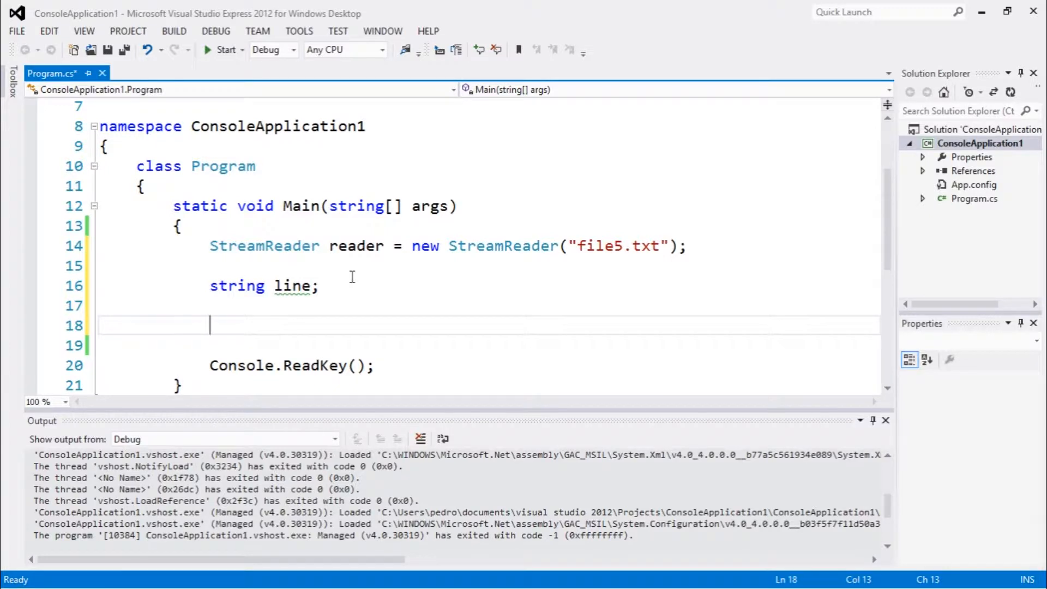
pyautogui.write('while((')
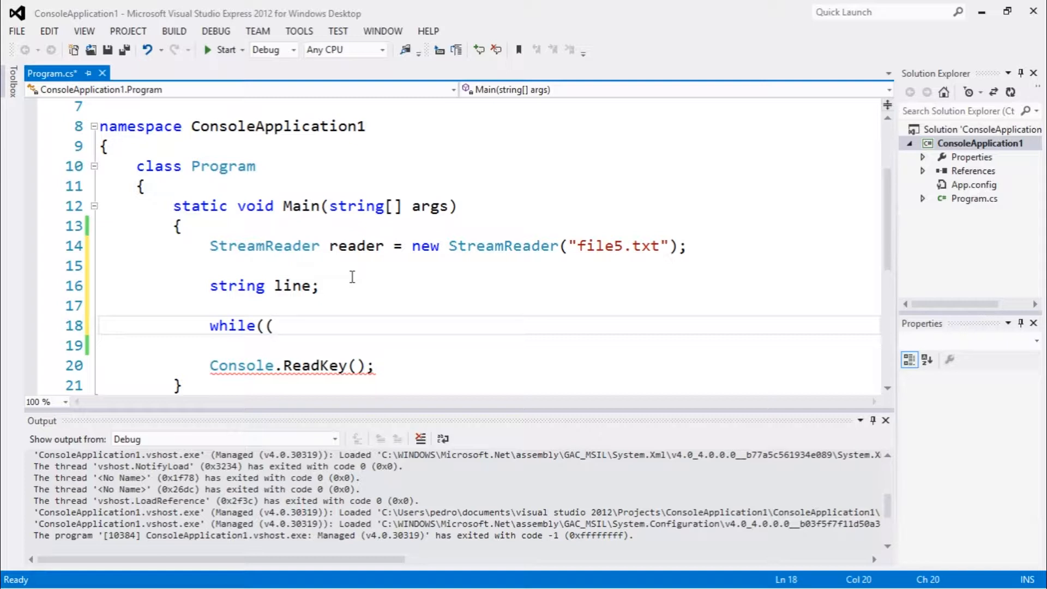
# - Complete the loop condition (line = reader.ReadLine()) != null
pyautogui.write('line = r')
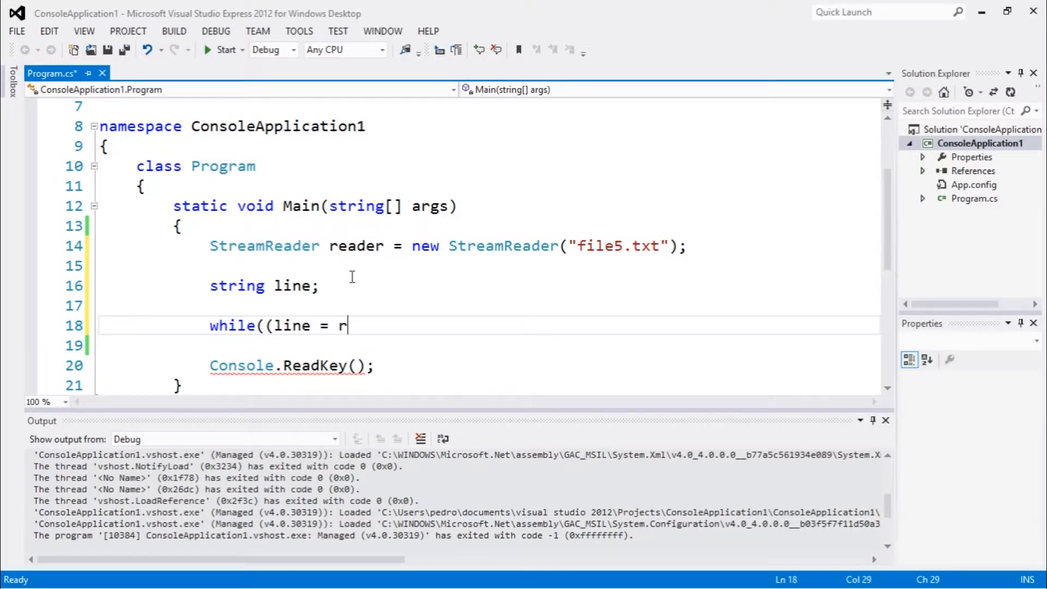
pyautogui.write('eader.r')
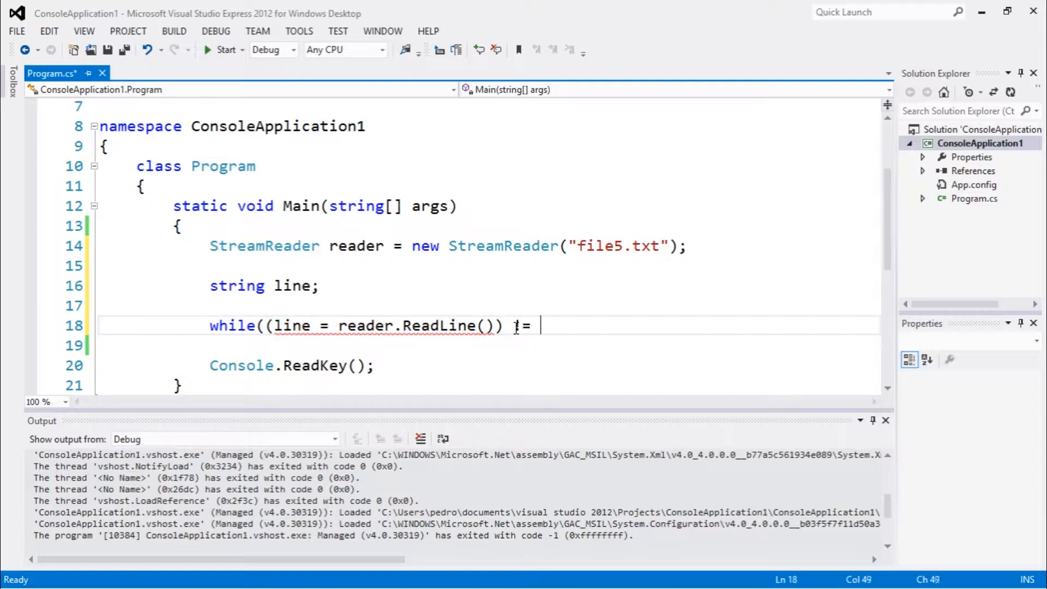
pyautogui.write('null)')
pyautogui.click(488, 345)
pyautogui.write('{')
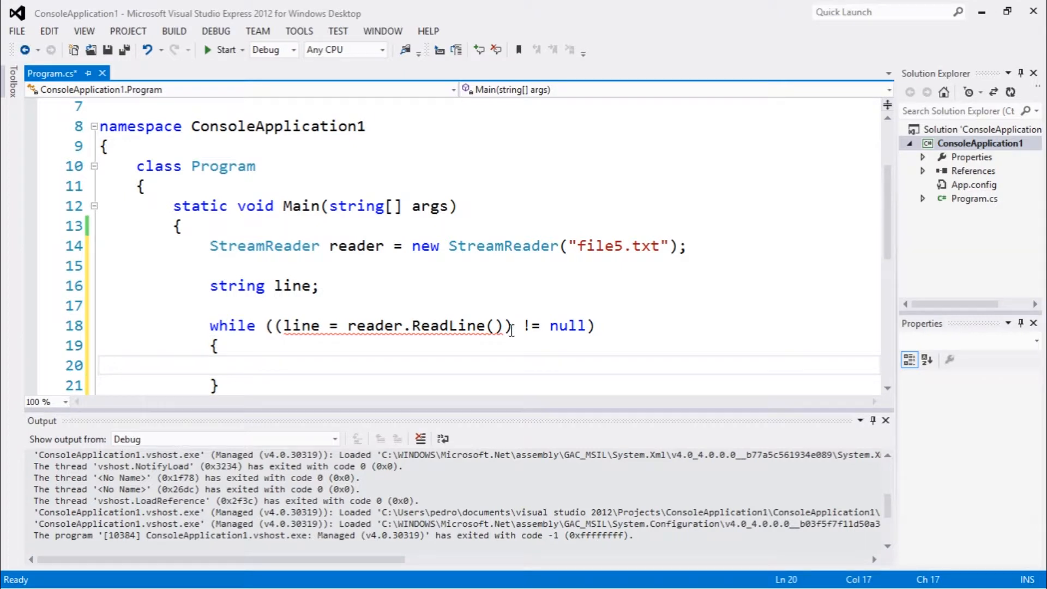
# - Write Console.WriteLine(line) as the loop body
pyautogui.write('cons')
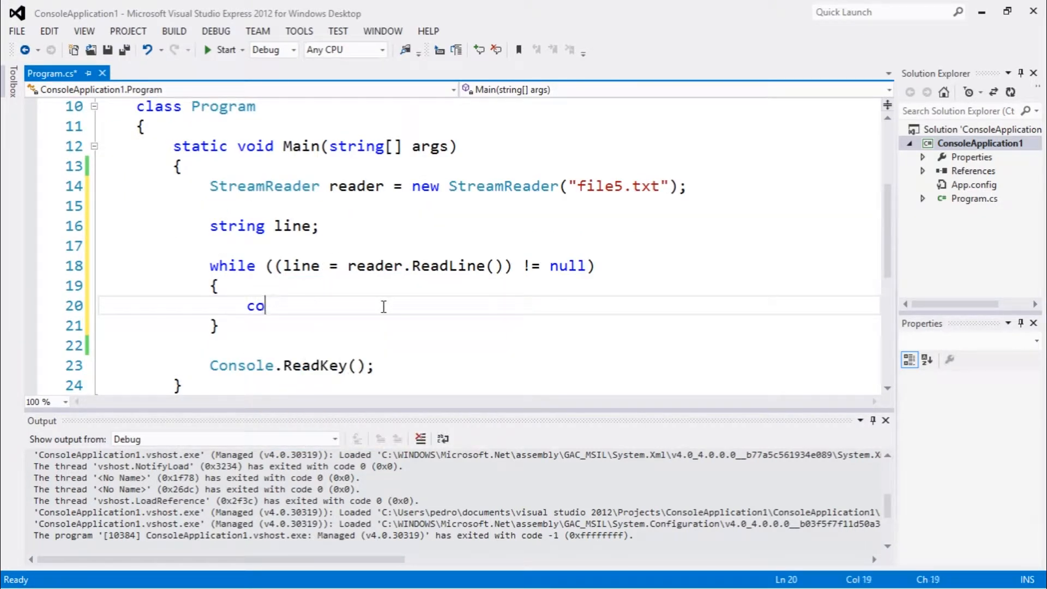
pyautogui.write('nsole.w')
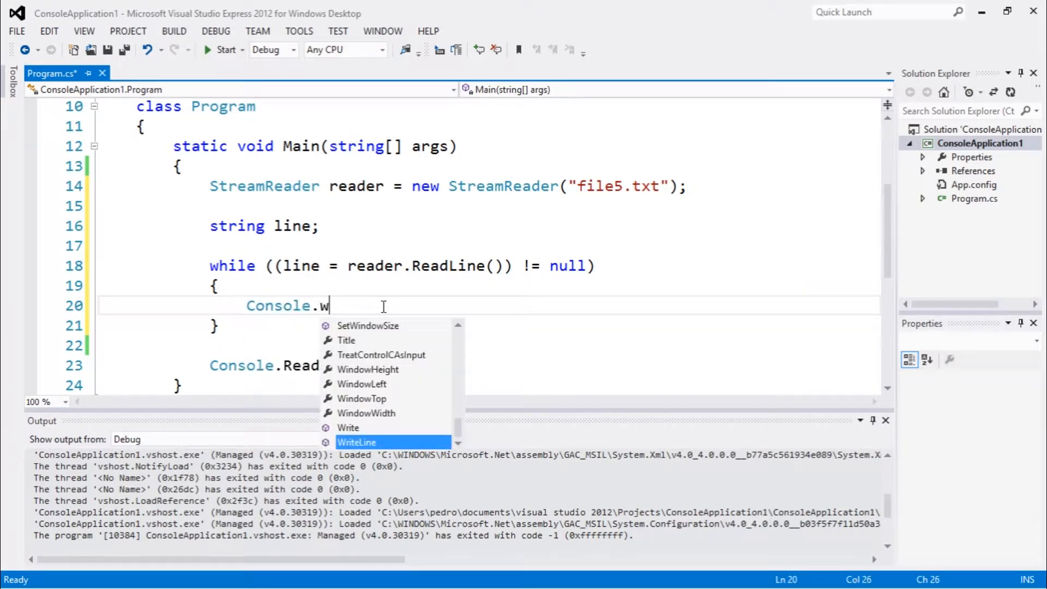
pyautogui.write('riteLine(line)')
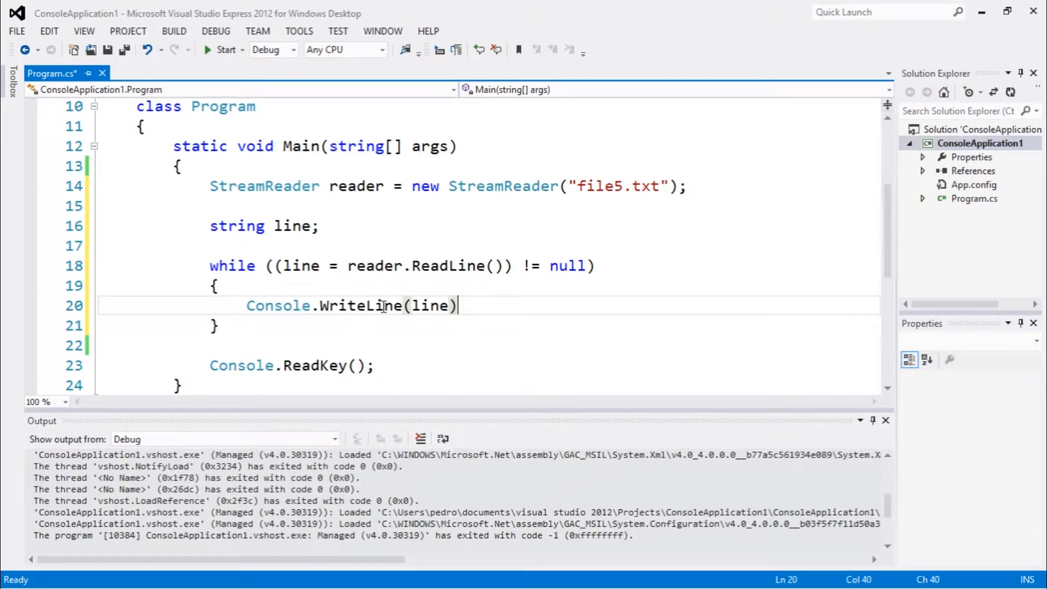
# - Select the line = reader.ReadLine() assignment to explain it, then clear the selection
pyautogui.doubleClick(302, 265)
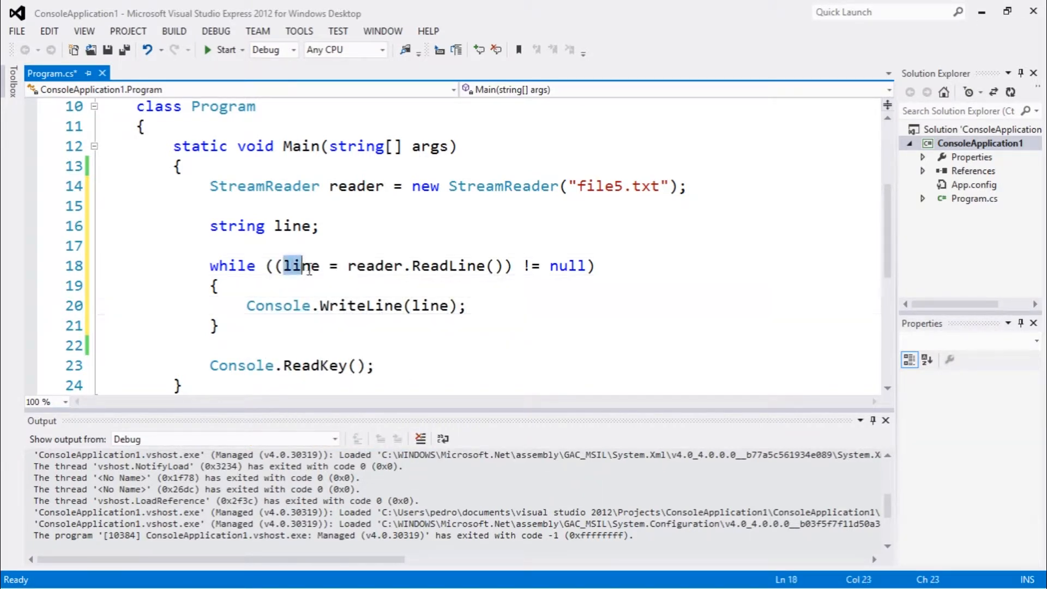
pyautogui.moveTo(287, 267); pyautogui.dragTo(507, 266)
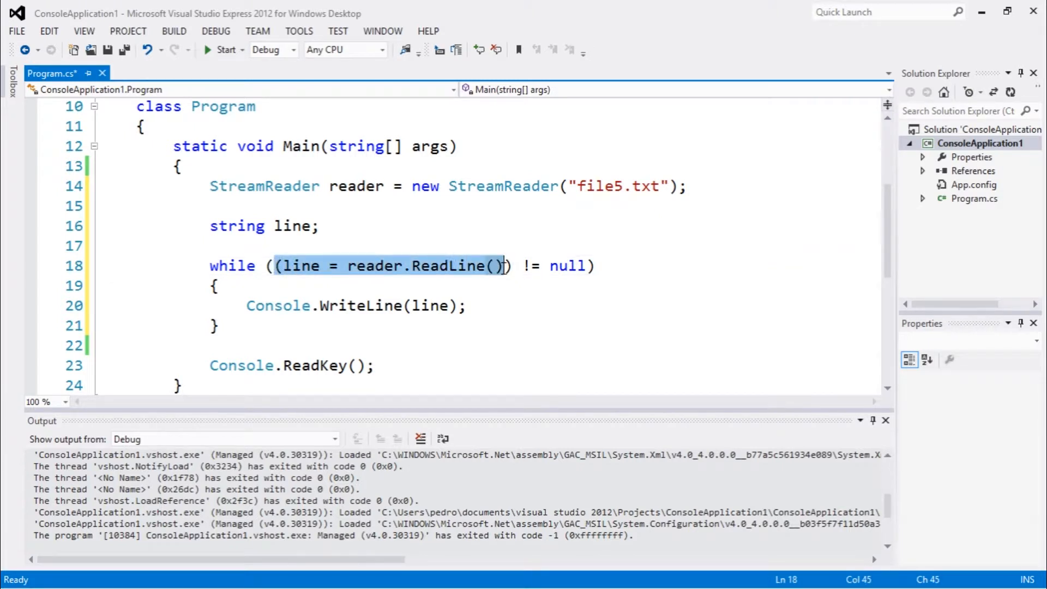
pyautogui.moveTo(505, 276)
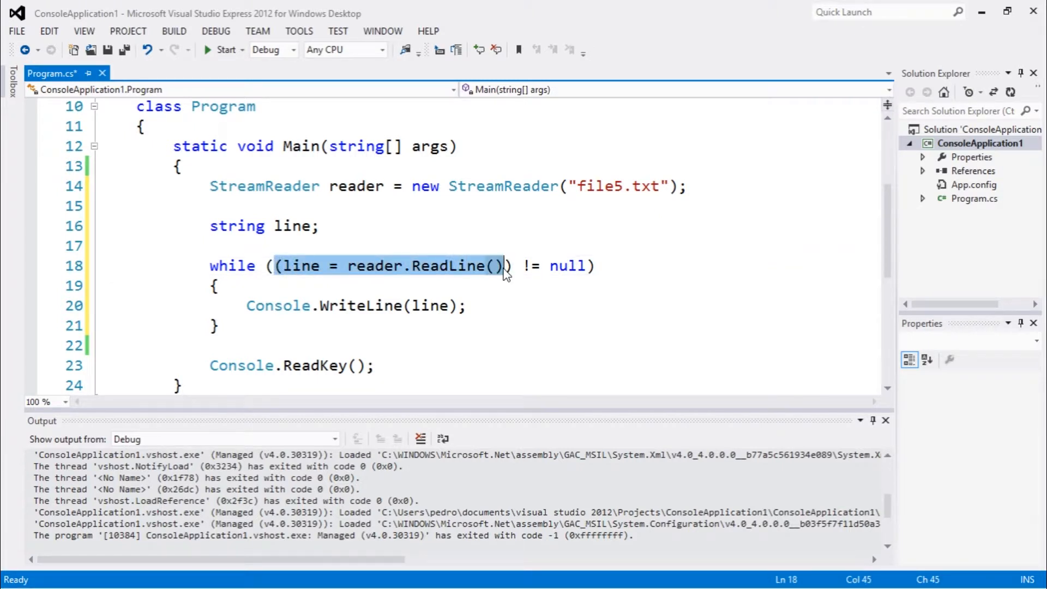
pyautogui.moveTo(397, 280)
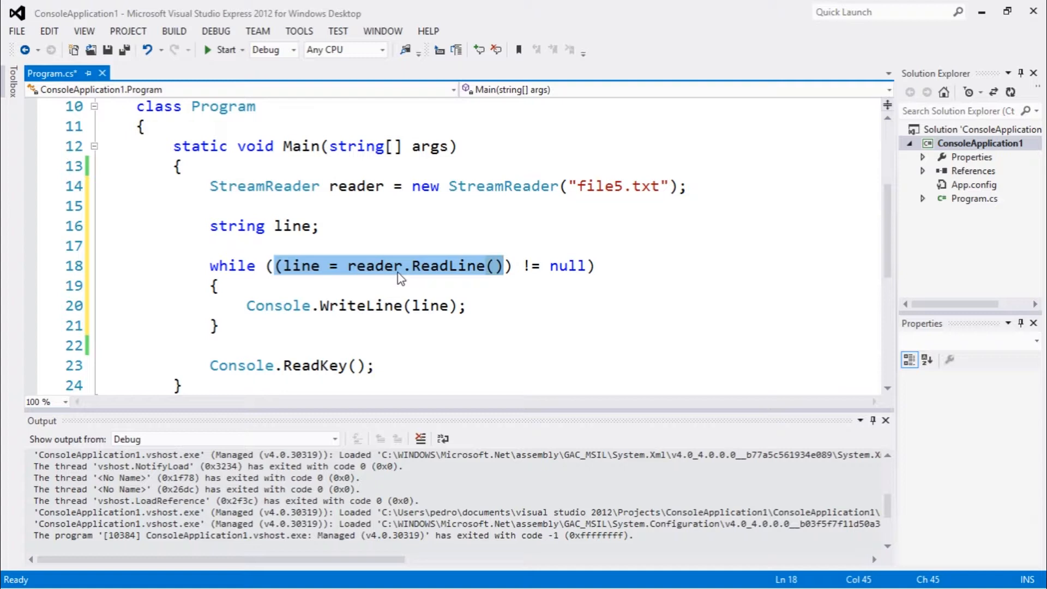
pyautogui.moveTo(512, 275)
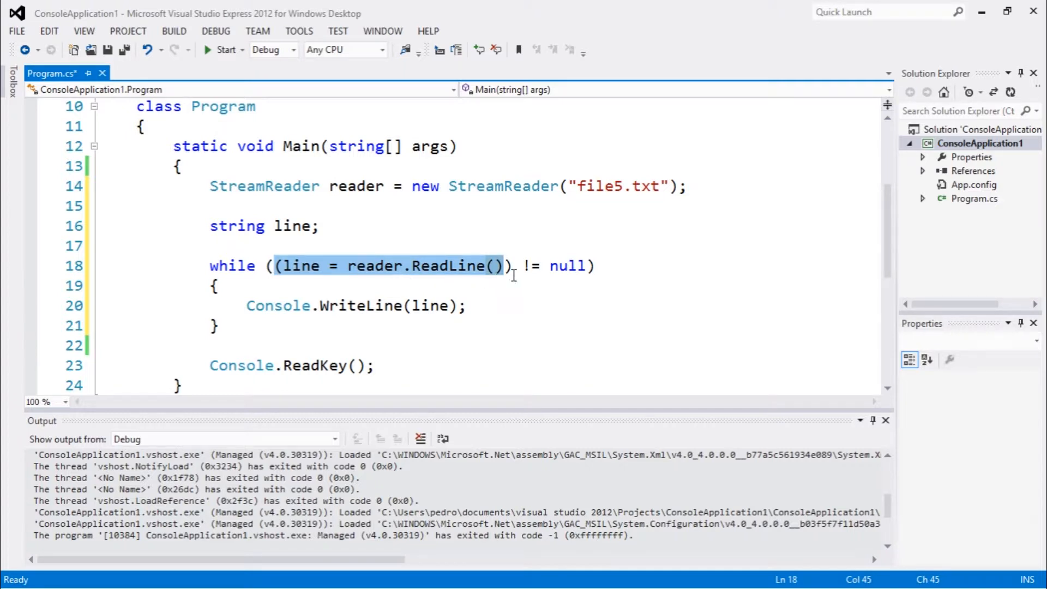
pyautogui.click(370, 306)
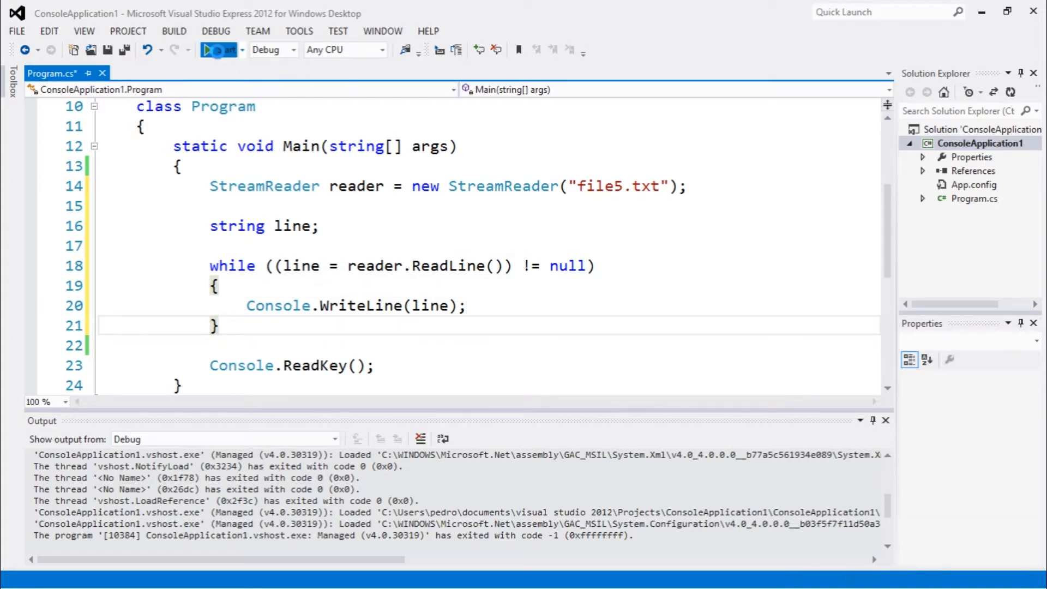
# - Run the program to print file5.txt's two lines, then close the console window
pyautogui.click(209, 50)
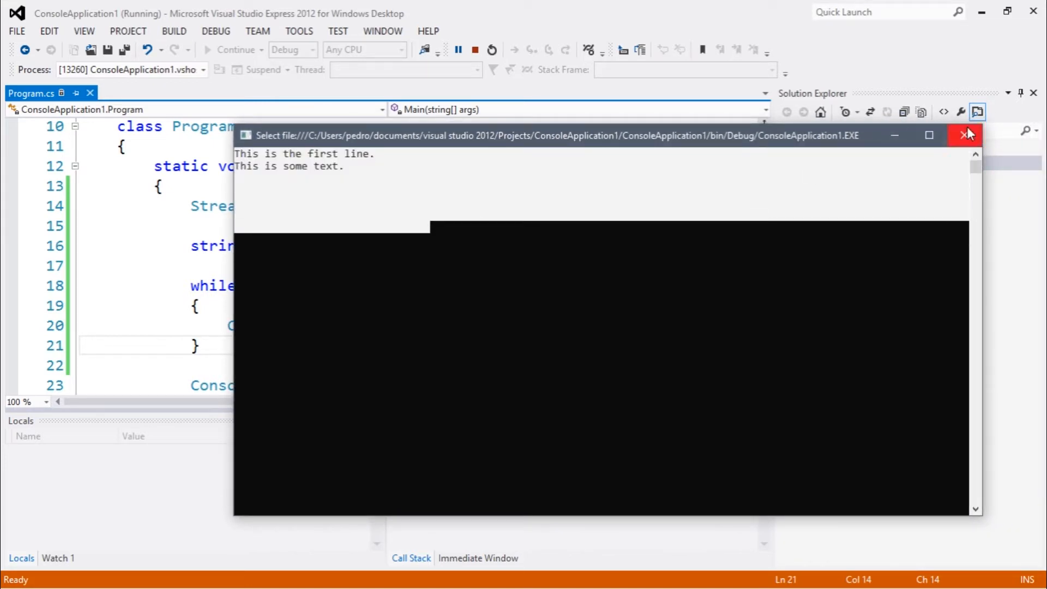
pyautogui.click(967, 135)
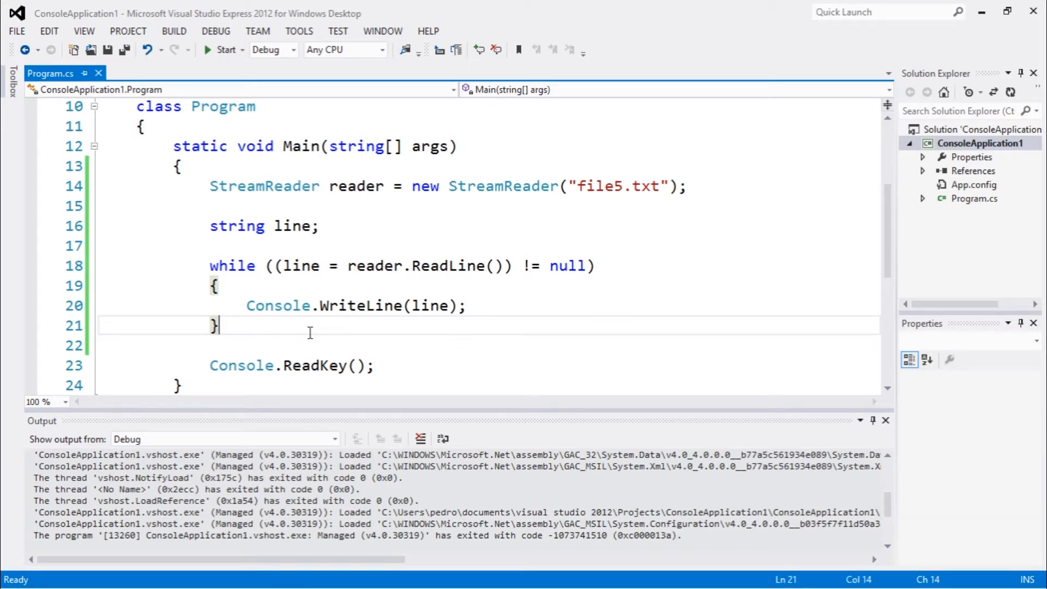
pyautogui.moveTo(419, 285)
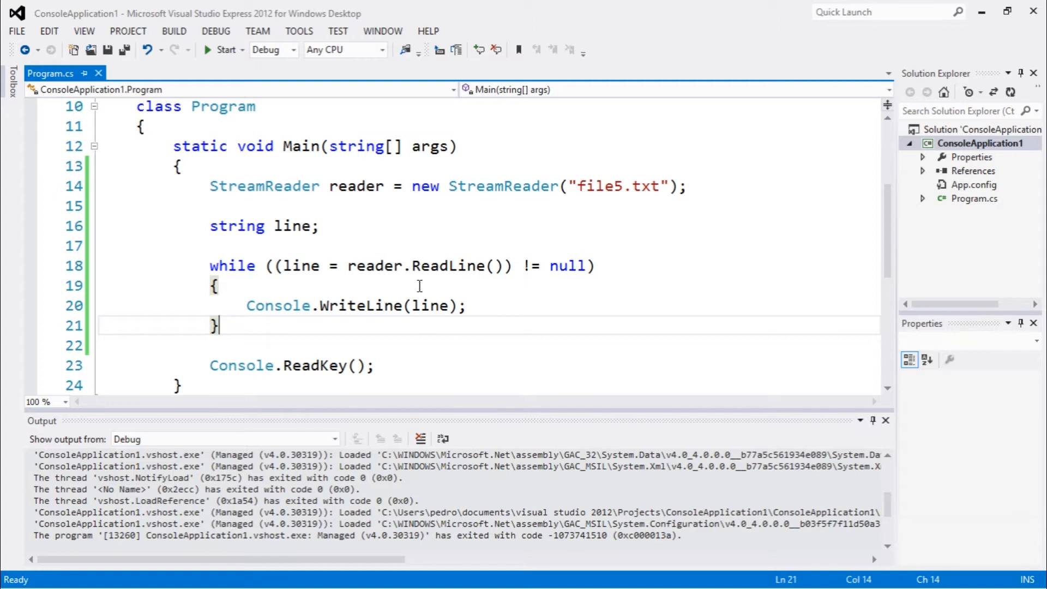
pyautogui.moveTo(415, 279)
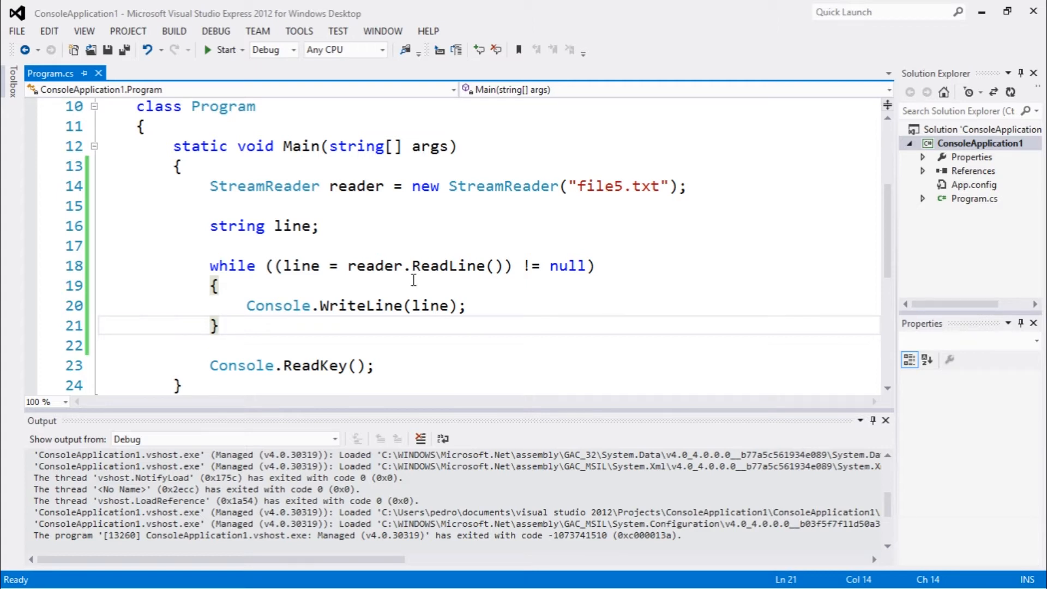